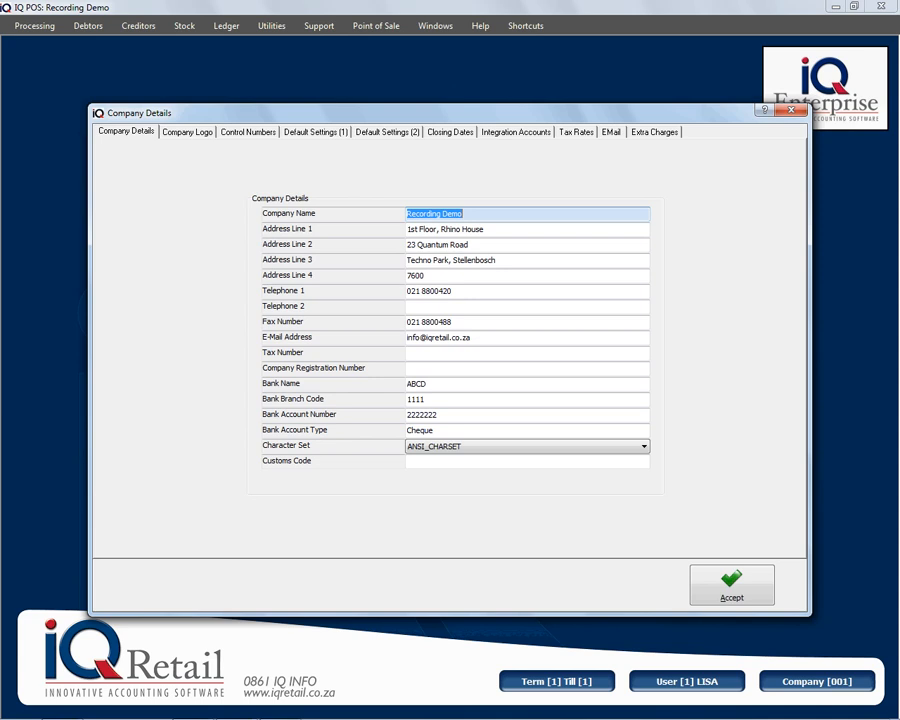
# - Enable 'Link Job card Number to Purchase Order' on Default Settings (1) and accept the company changes
pyautogui.click(314, 131)
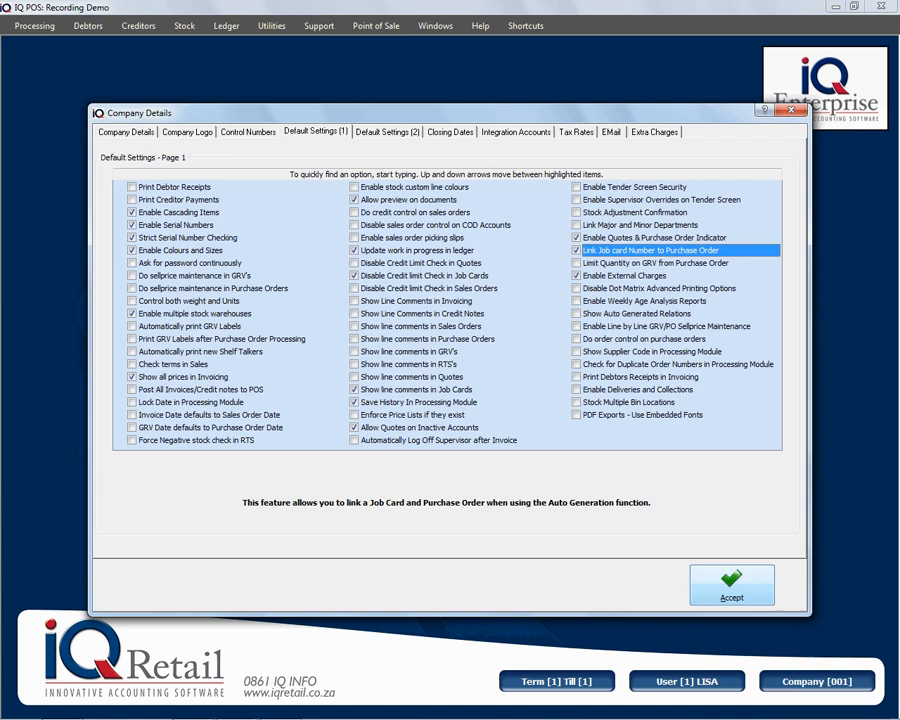
pyautogui.click(731, 585)
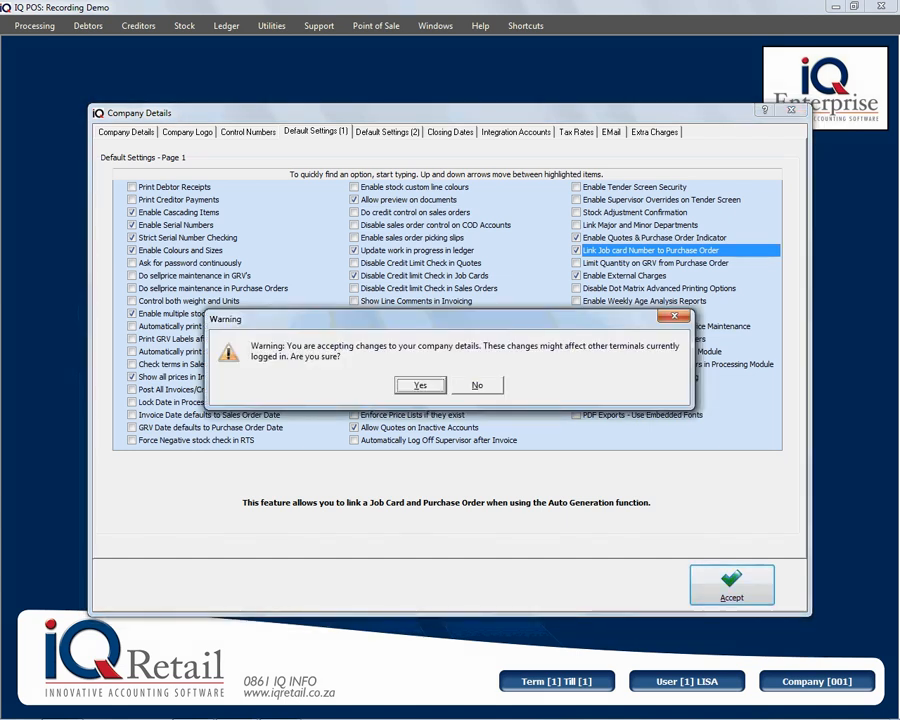
pyautogui.click(420, 385)
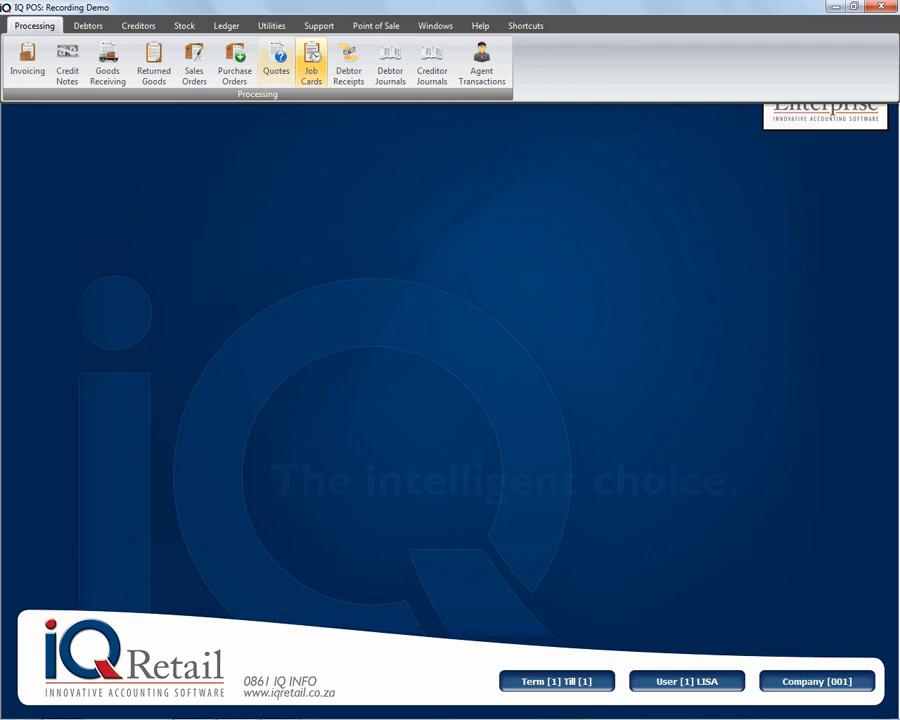
# - From job card JOB7.1, start a purchase order and choose existing order PUR7.2 as its number
pyautogui.click(311, 62)
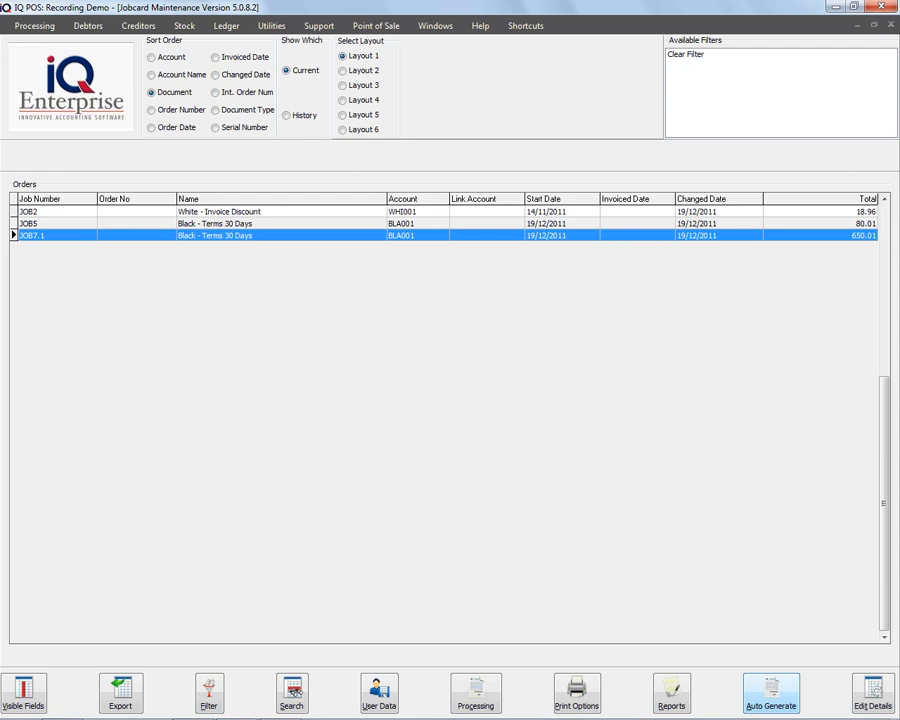
pyautogui.click(771, 692)
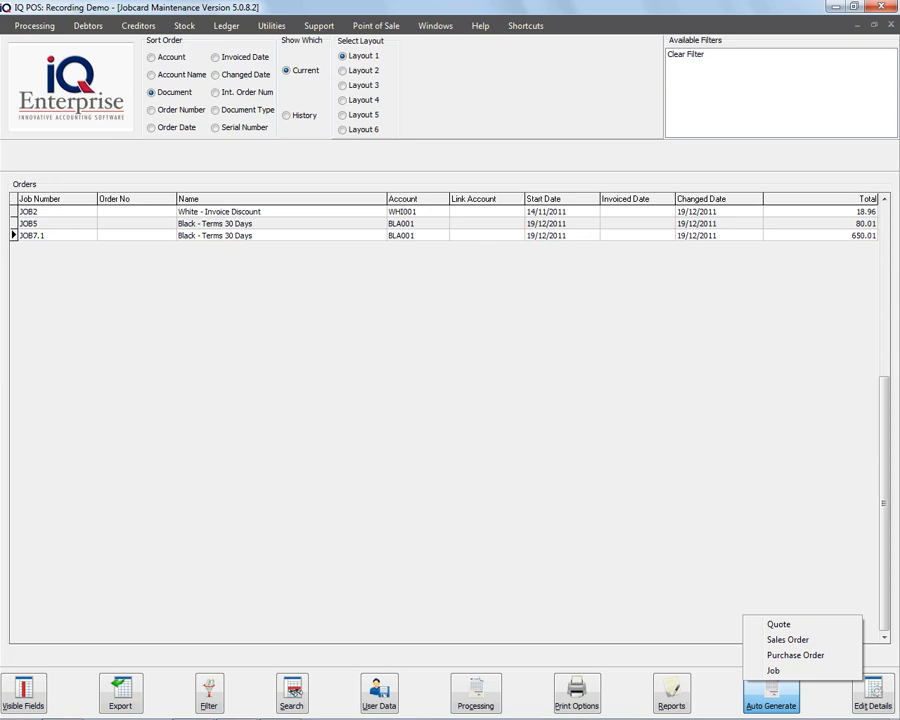
pyautogui.click(795, 655)
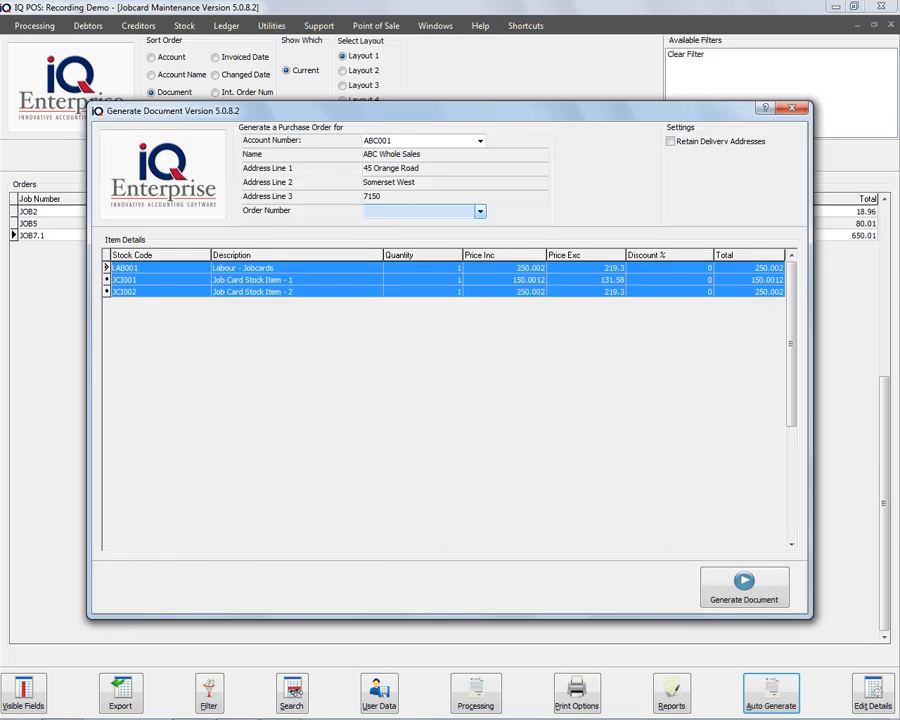
pyautogui.click(479, 211)
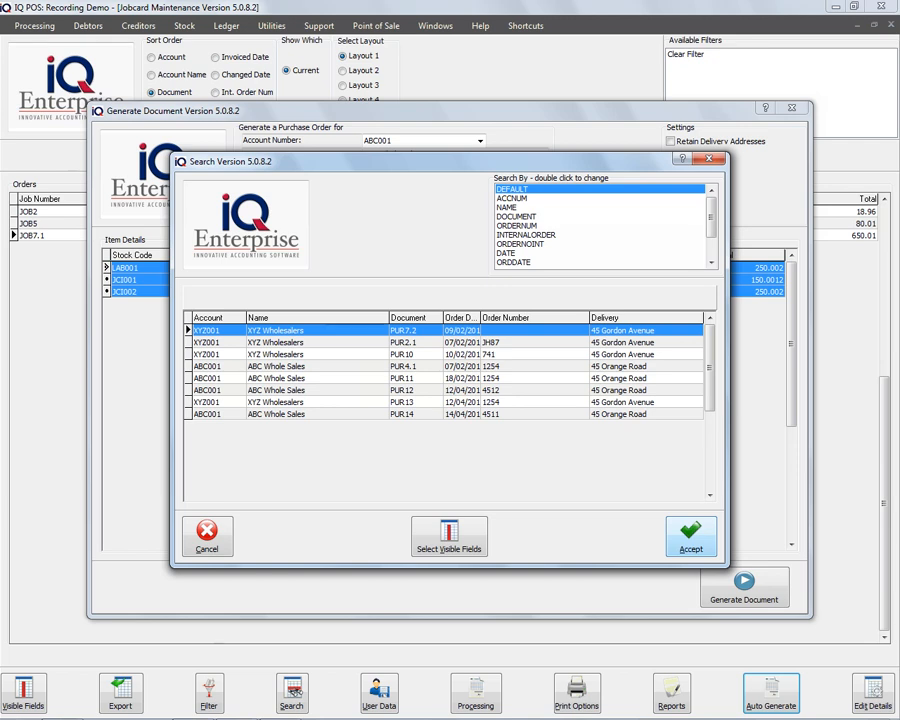
pyautogui.click(691, 537)
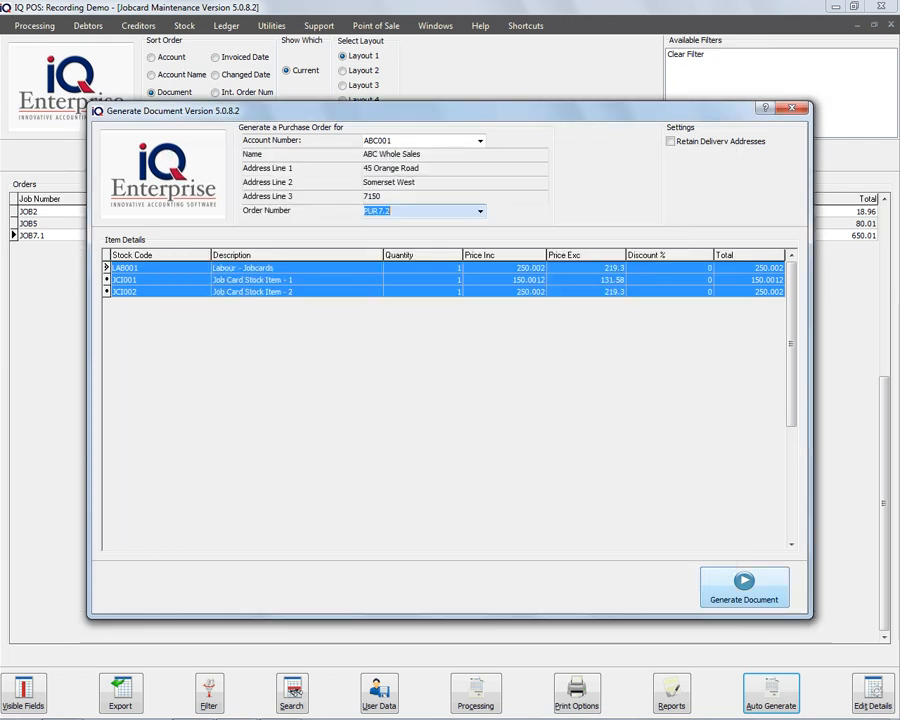
# - Generate the purchase order document, appending the line items to the job card, and close Jobcard Maintenance
pyautogui.click(744, 587)
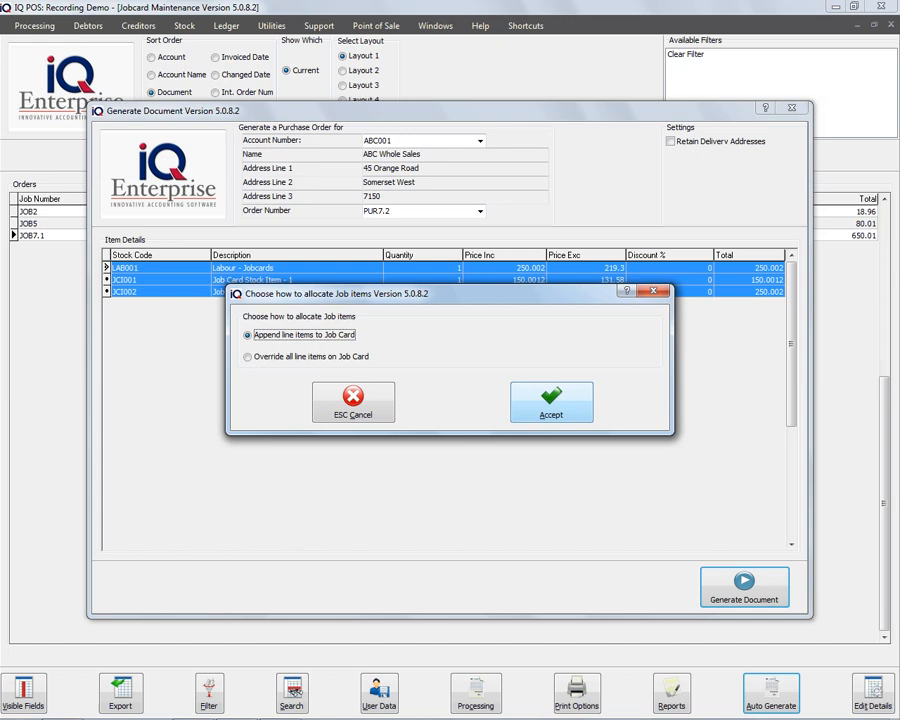
pyautogui.click(551, 407)
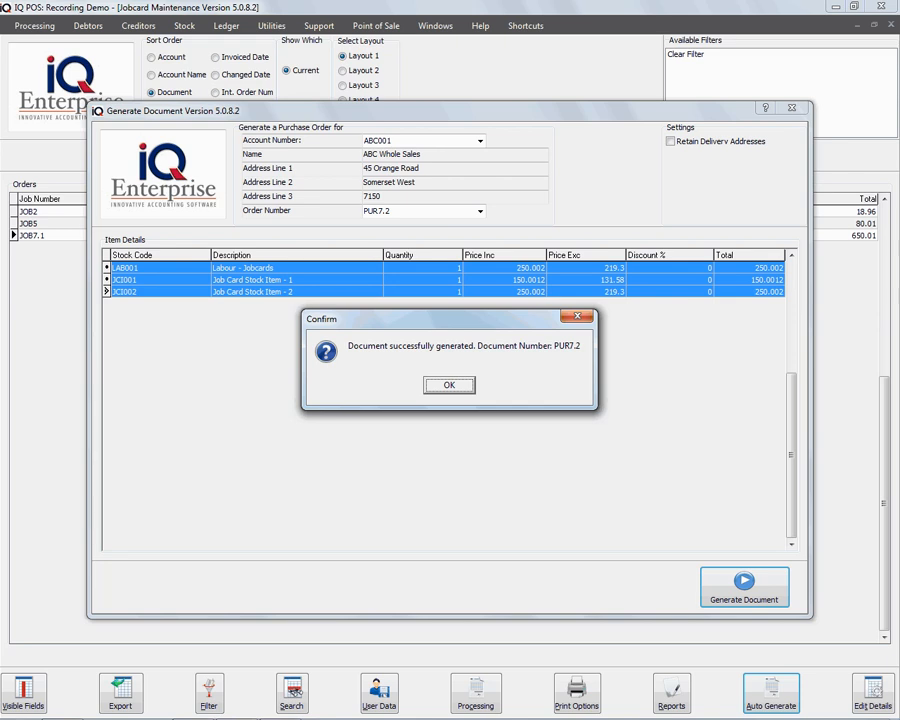
pyautogui.click(448, 385)
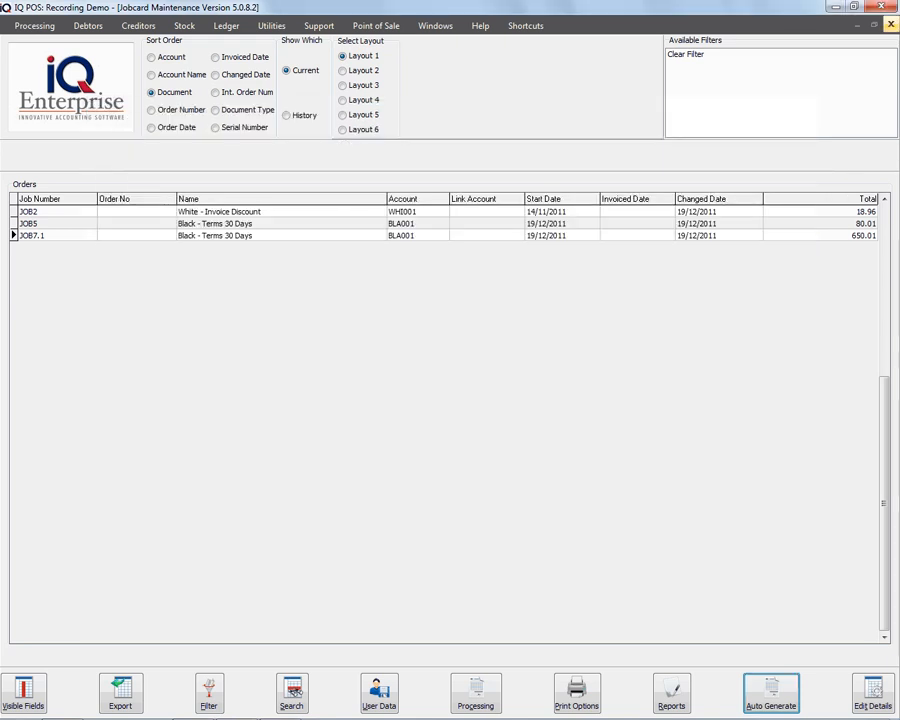
pyautogui.click(890, 24)
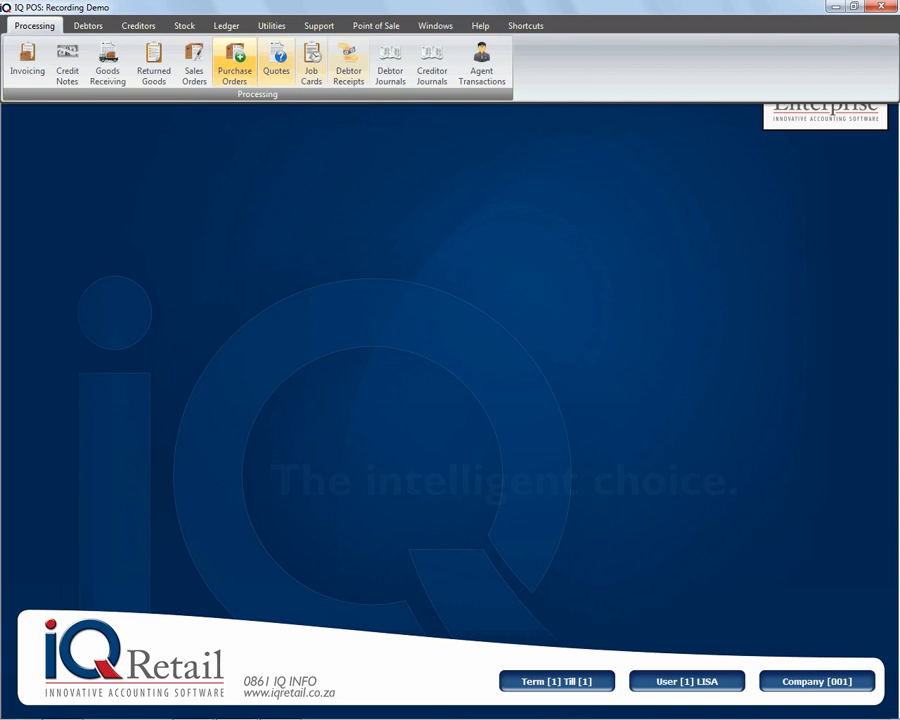
# - Bring up the system Setup options from the Utilities tab
pyautogui.click(234, 63)
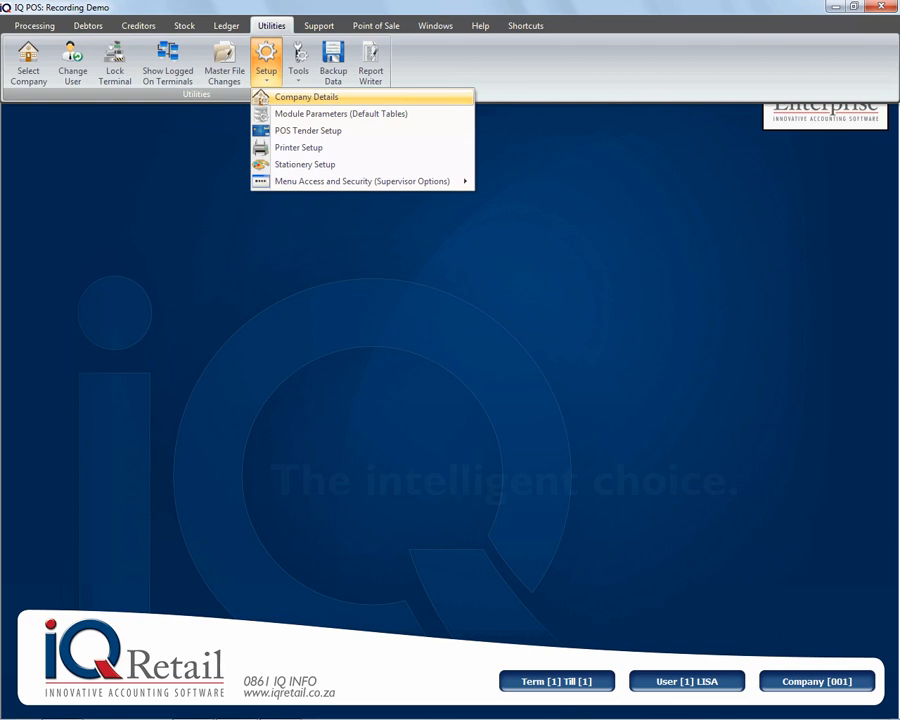
# - Untick 'Link Job card Number to Purchase Order' in Default Settings (1) and accept the company changes
pyautogui.click(305, 96)
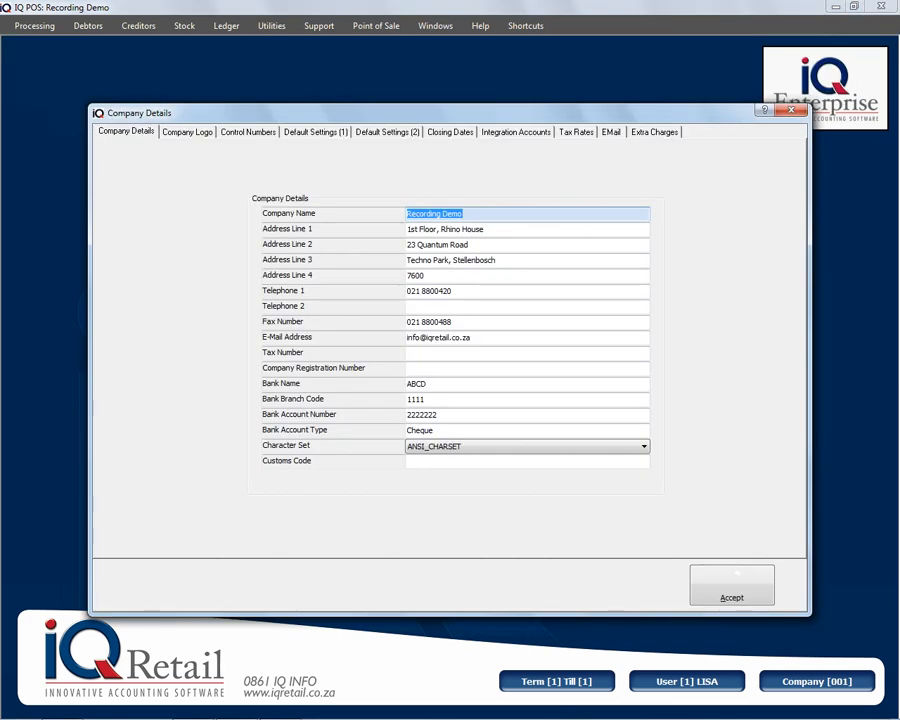
pyautogui.click(315, 131)
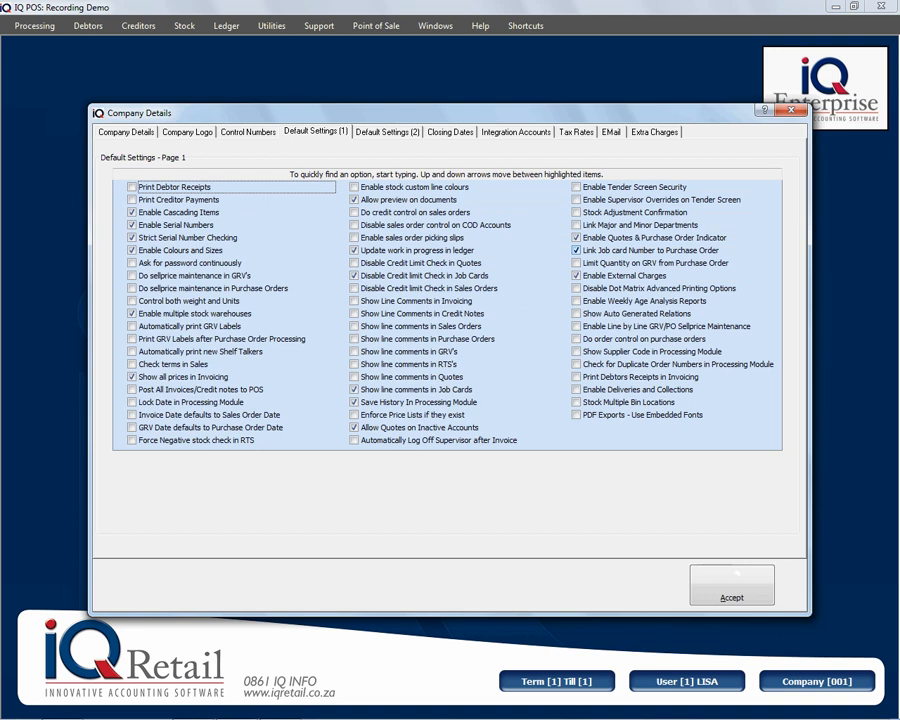
pyautogui.click(731, 597)
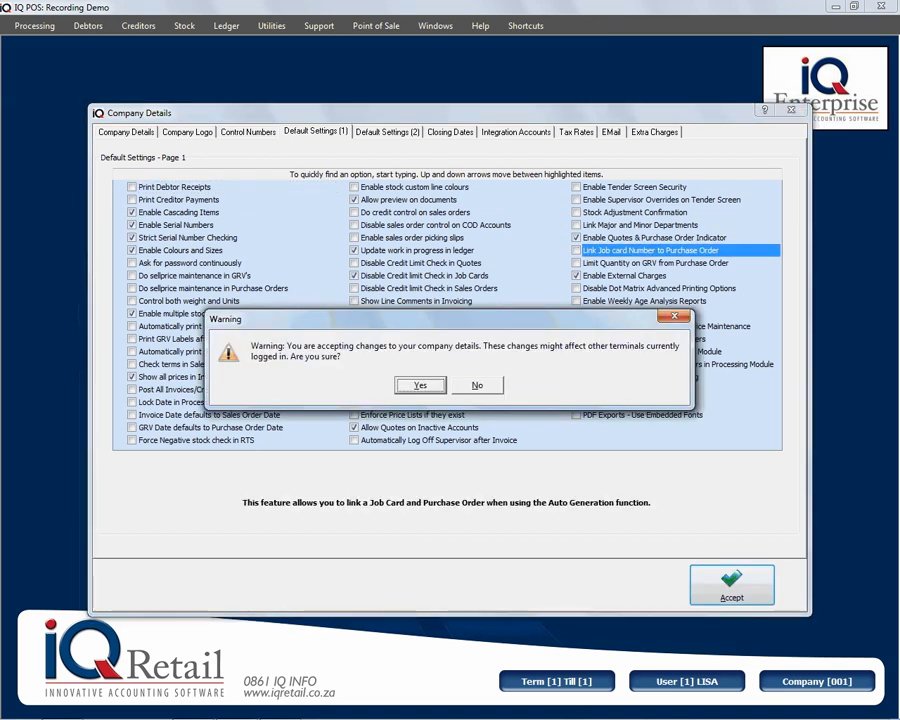
pyautogui.click(420, 385)
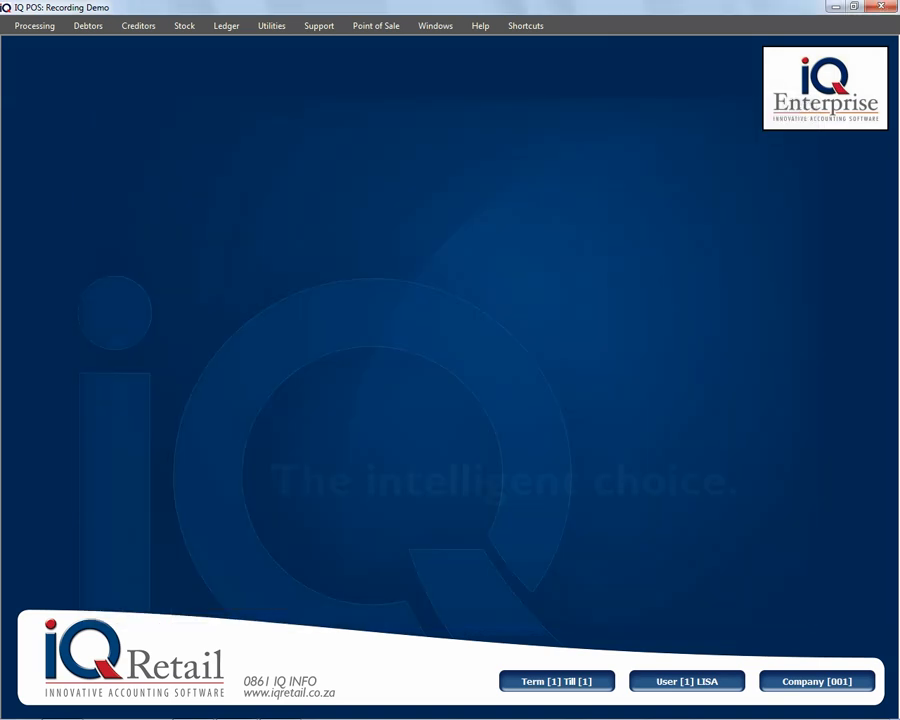
# - From job card JOB7.1, auto-generate a purchase order without picking an order number, producing PUR15 for ABC Whole Sales
pyautogui.click(34, 25)
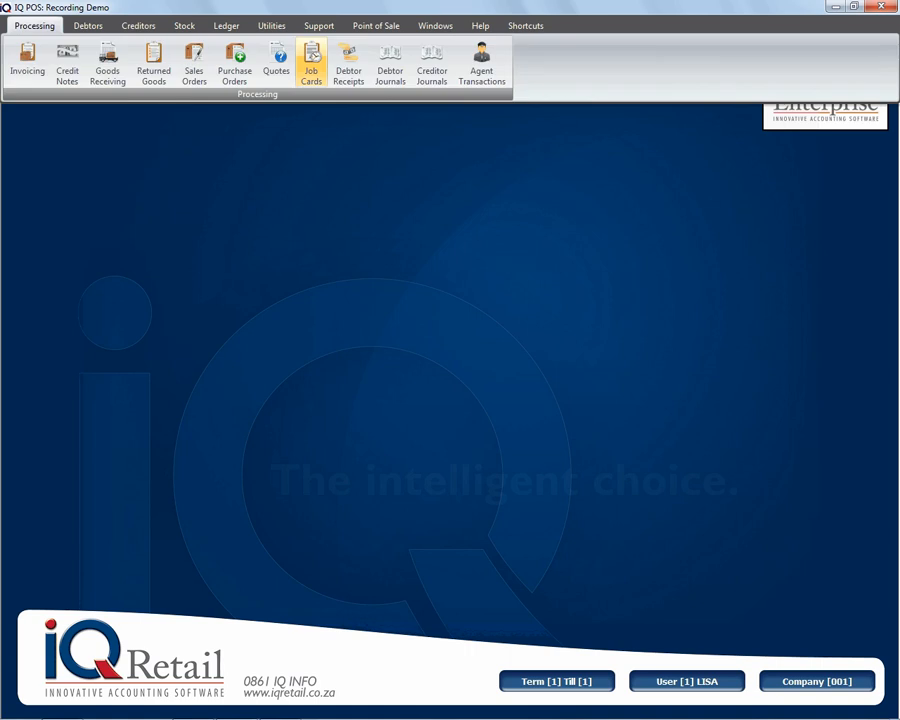
pyautogui.click(311, 62)
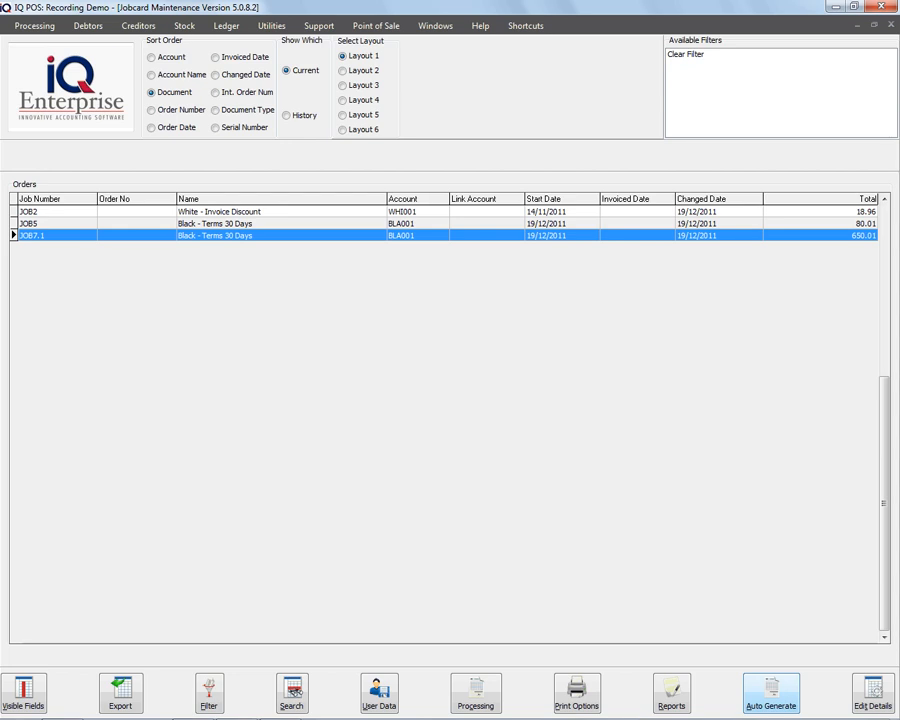
pyautogui.click(770, 693)
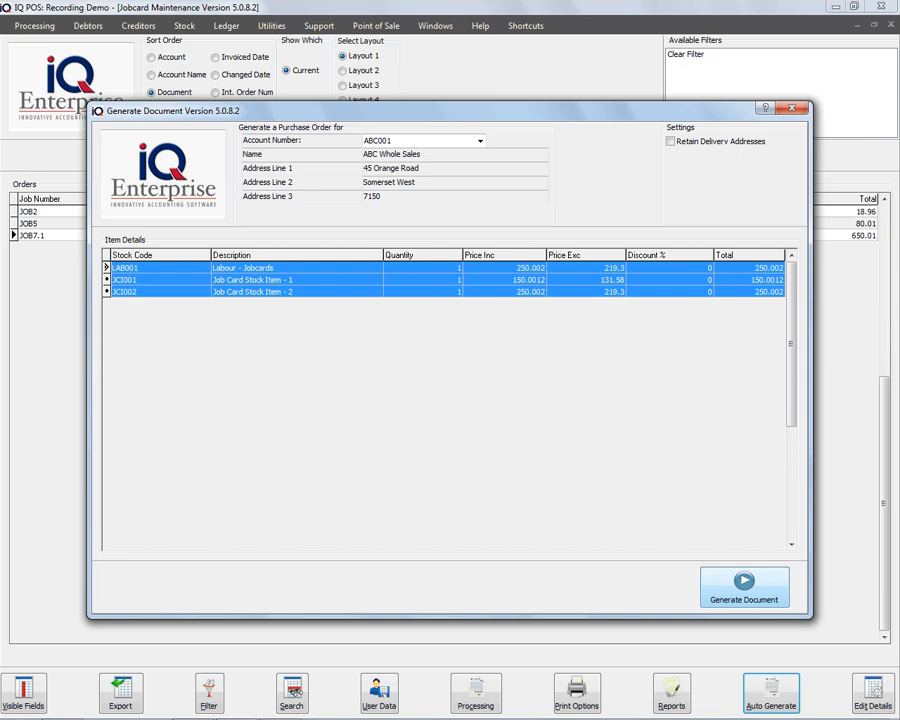
pyautogui.click(744, 587)
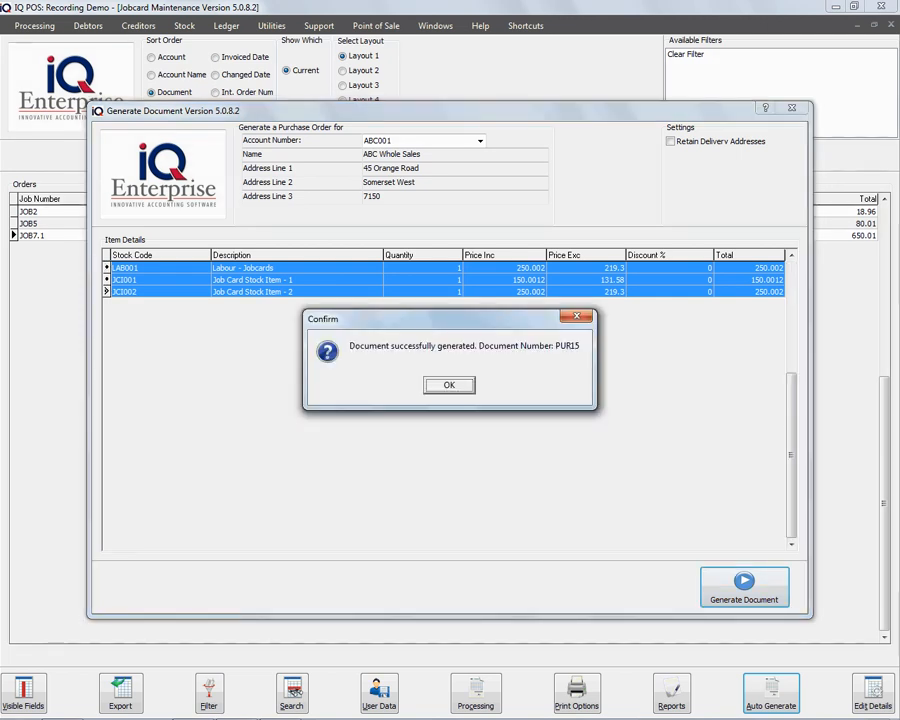
pyautogui.click(448, 385)
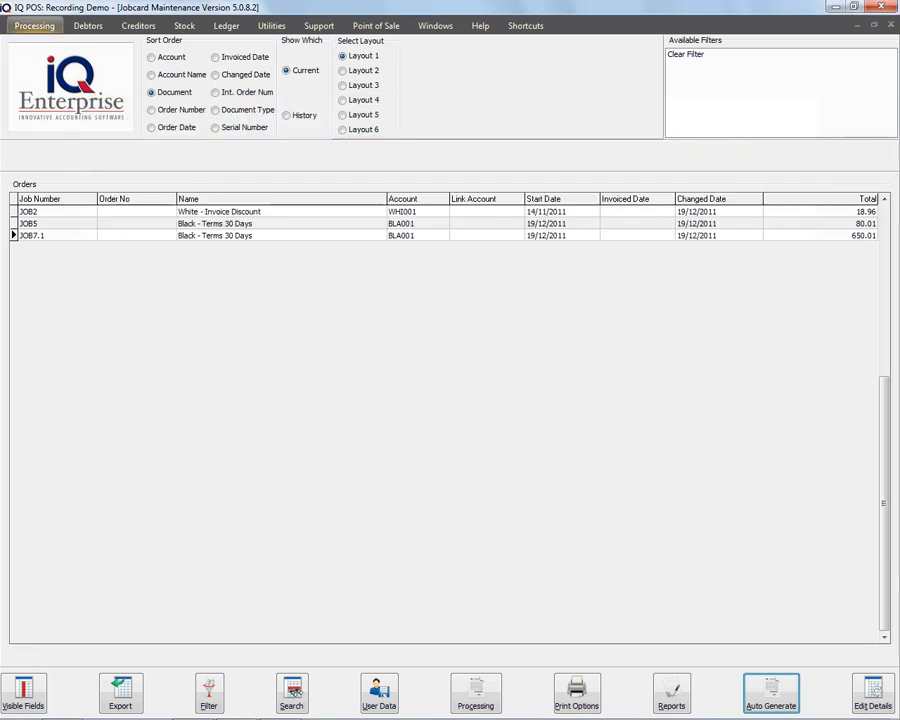
pyautogui.click(34, 25)
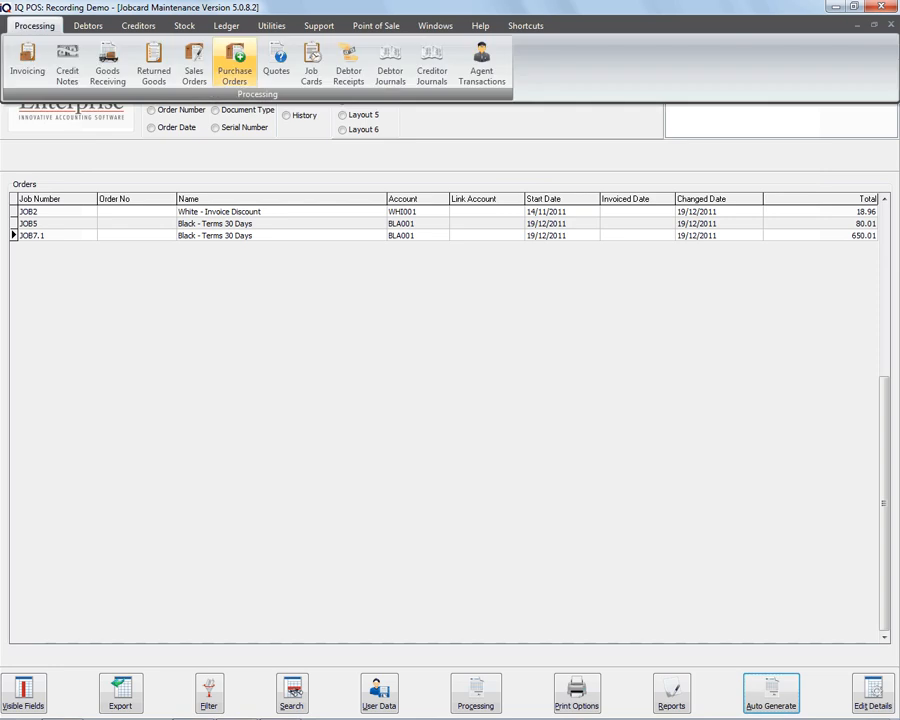
# - Bring up the system Setup options from the Utilities tab
pyautogui.click(234, 65)
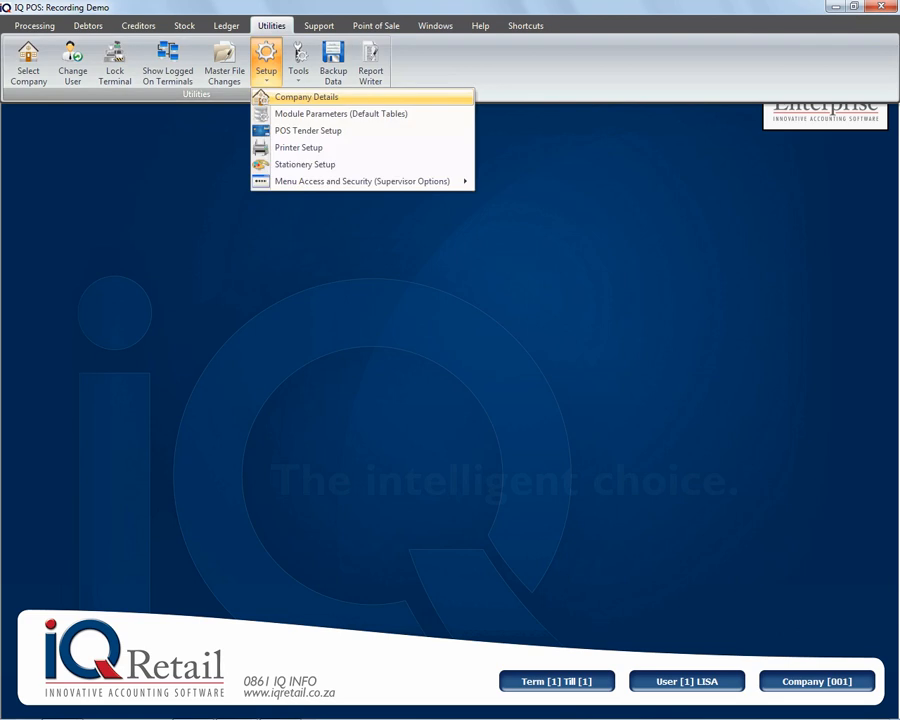
# - View Company Details on Default Settings (1), where the job card linking option shows unticked
pyautogui.click(306, 96)
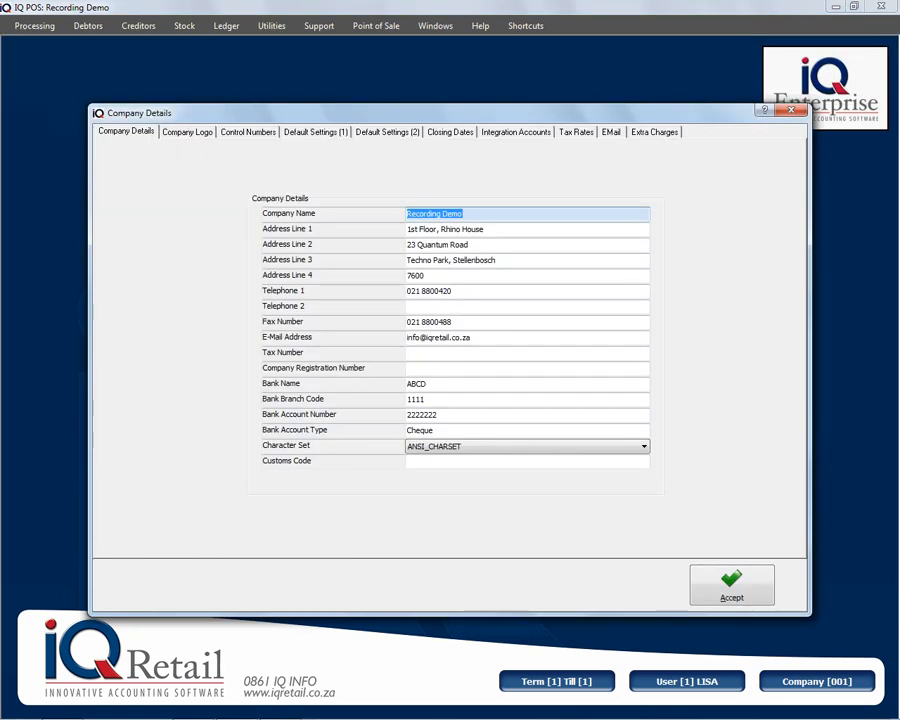
pyautogui.click(314, 131)
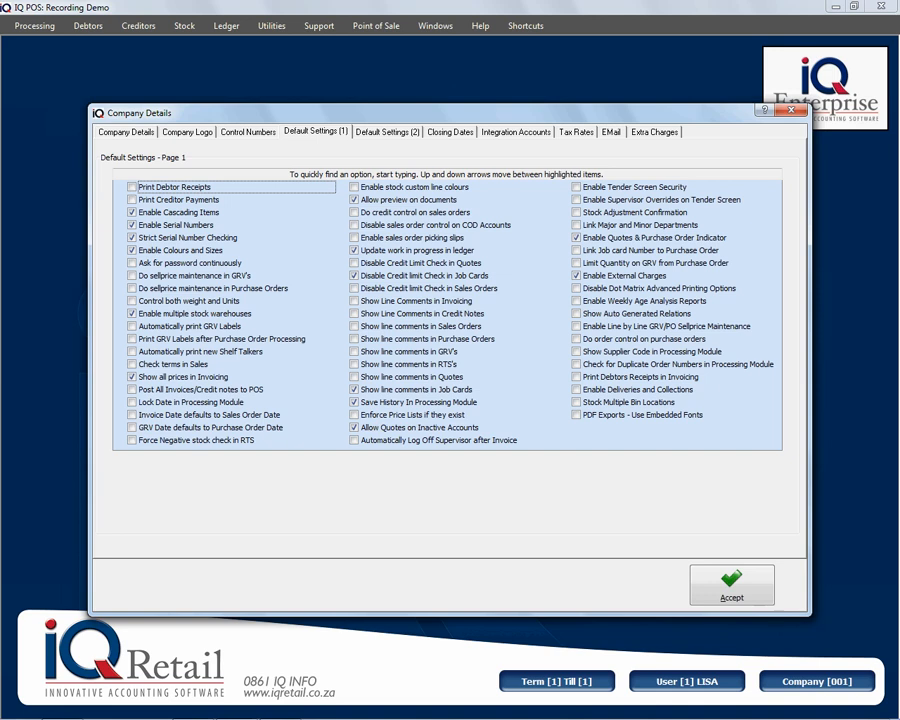